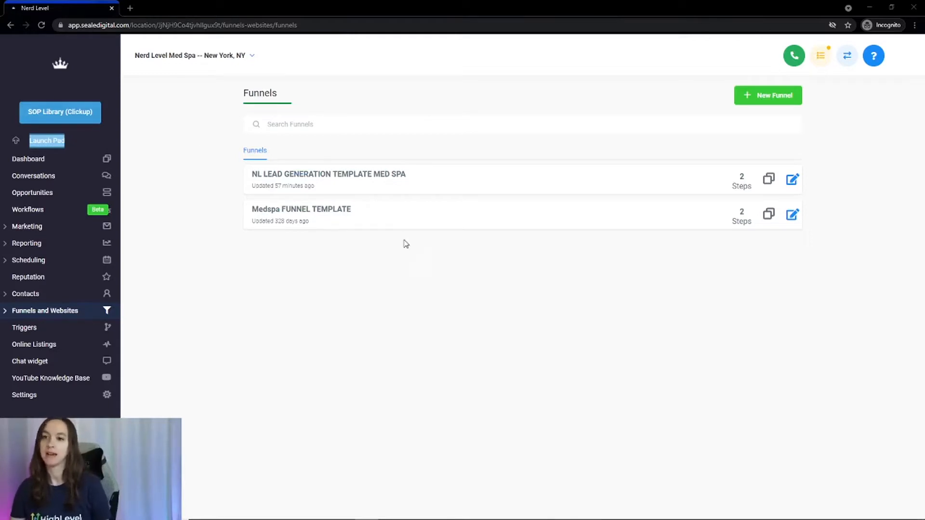
pyautogui.moveTo(397, 293)
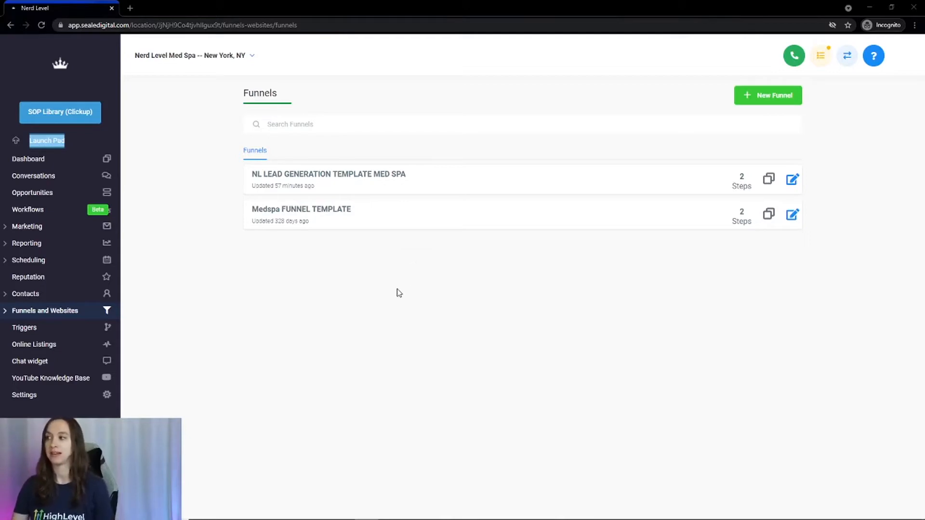
# Open the NL LEAD GENERATION TEMPLATE MED SPA funnel from the Funnels list.
pyautogui.click(328, 174)
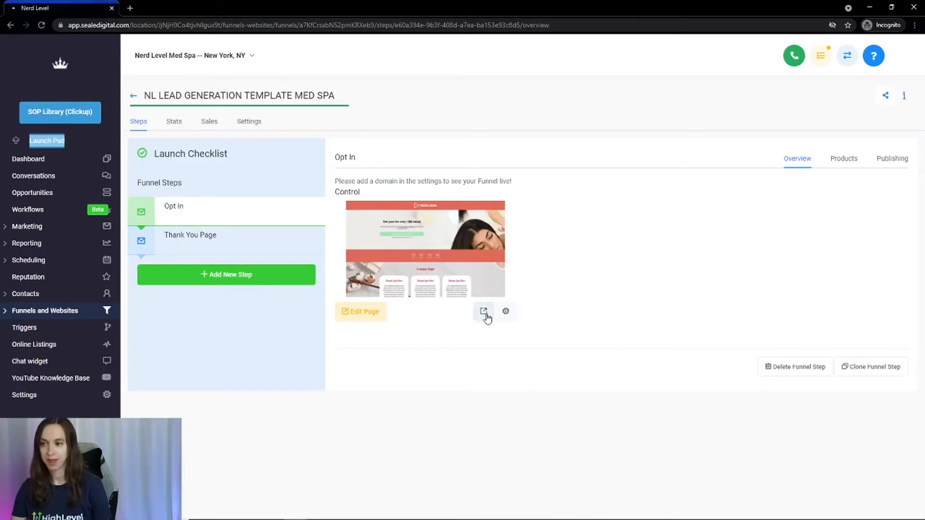
# Preview the Opt In page in a new tab and scroll to the voucher form and footer.
pyautogui.click(483, 311)
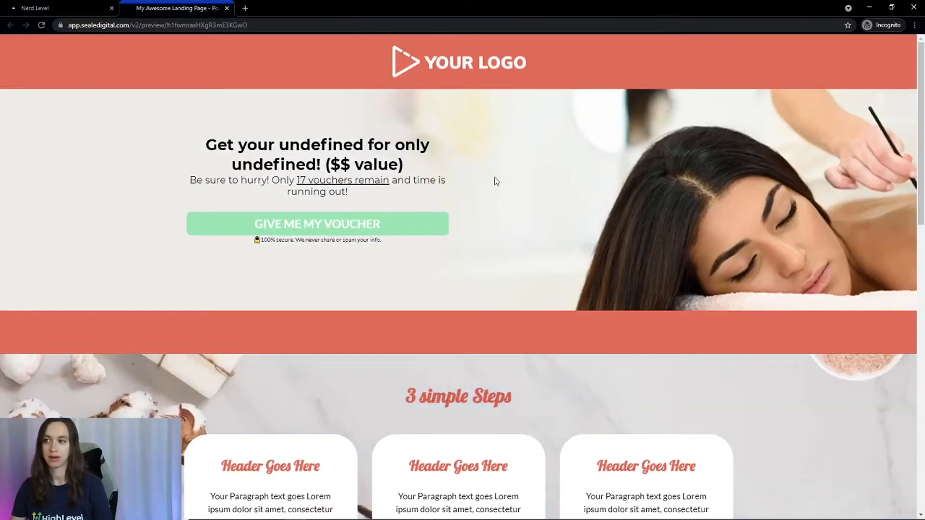
pyautogui.moveTo(537, 192)
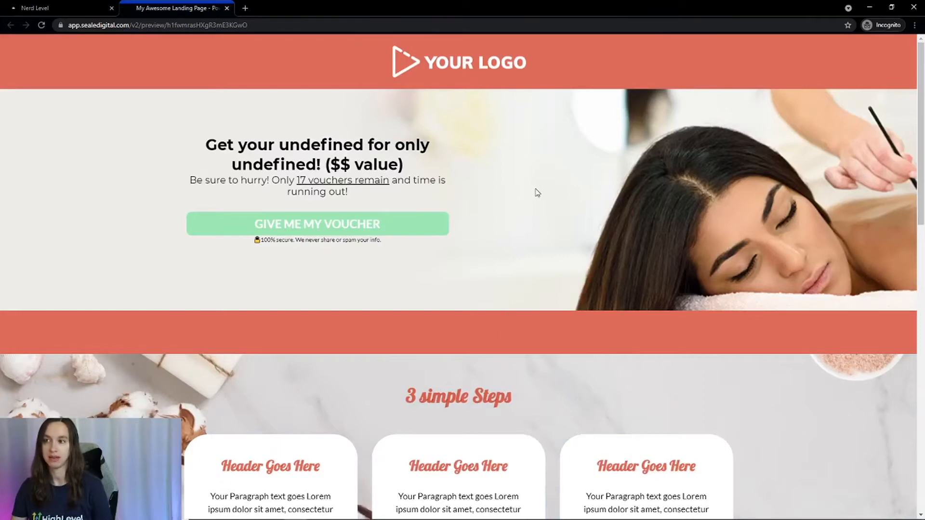
pyautogui.moveTo(442, 52)
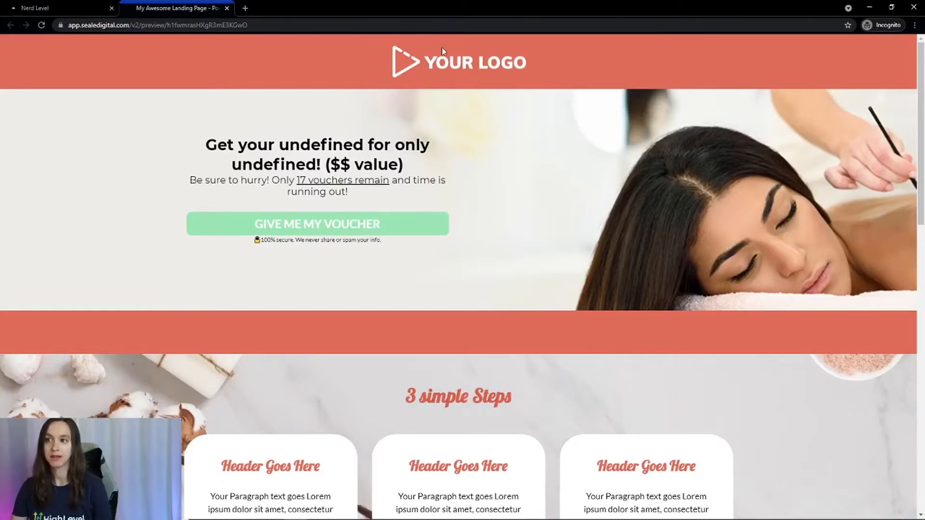
pyautogui.moveTo(571, 100)
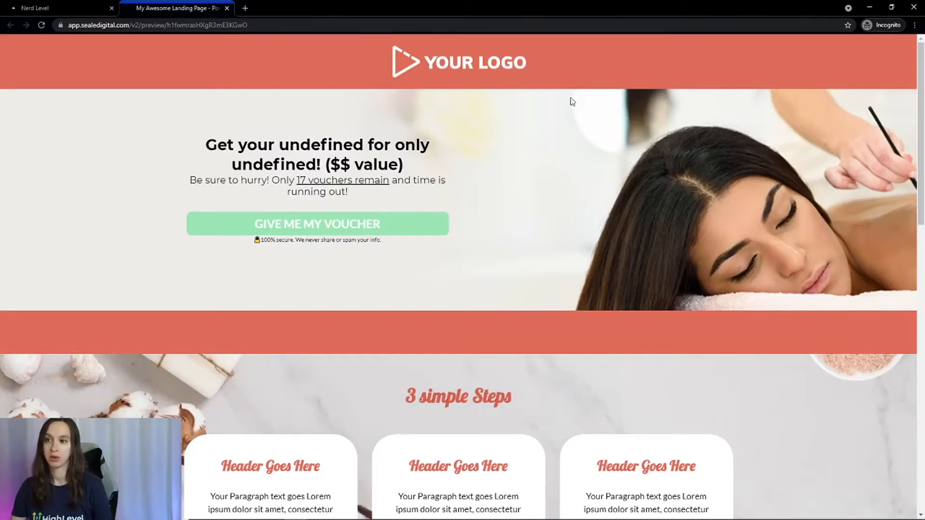
pyautogui.scroll(-3)
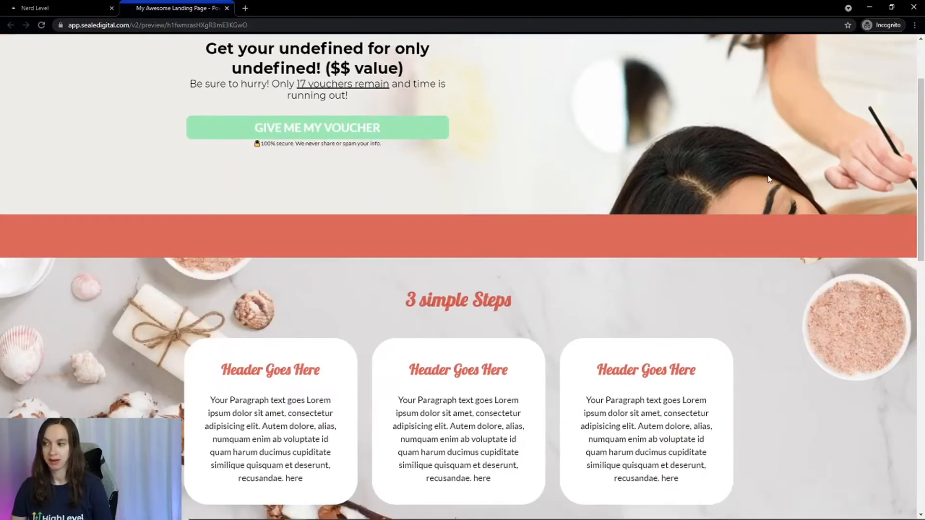
pyautogui.scroll(-3)
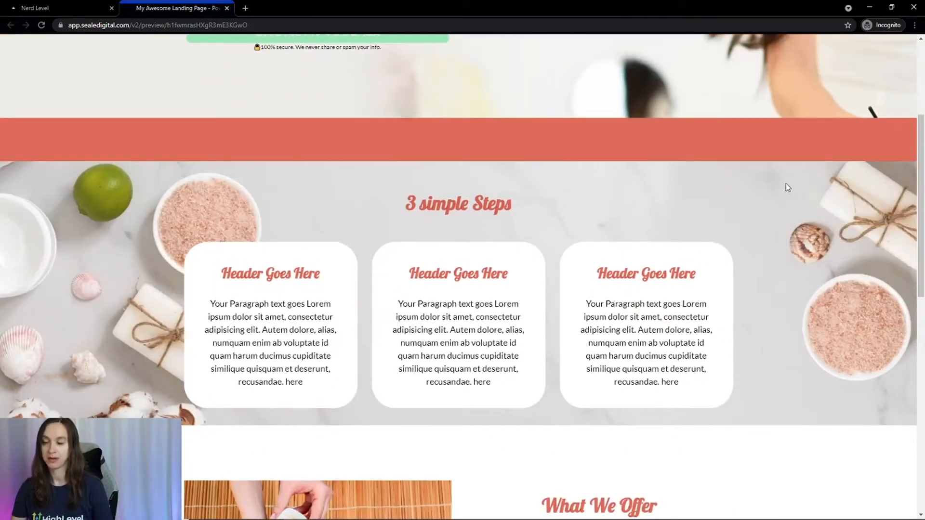
pyautogui.moveTo(365, 286)
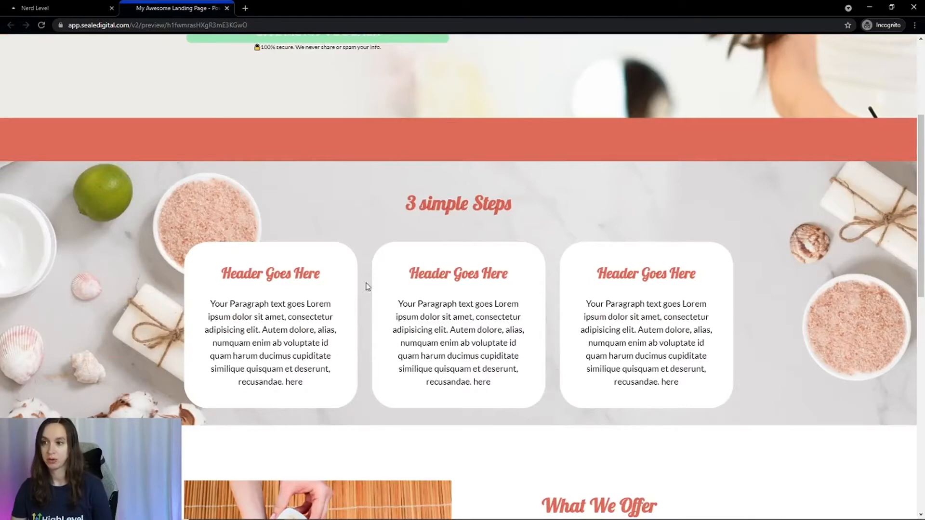
pyautogui.scroll(-3)
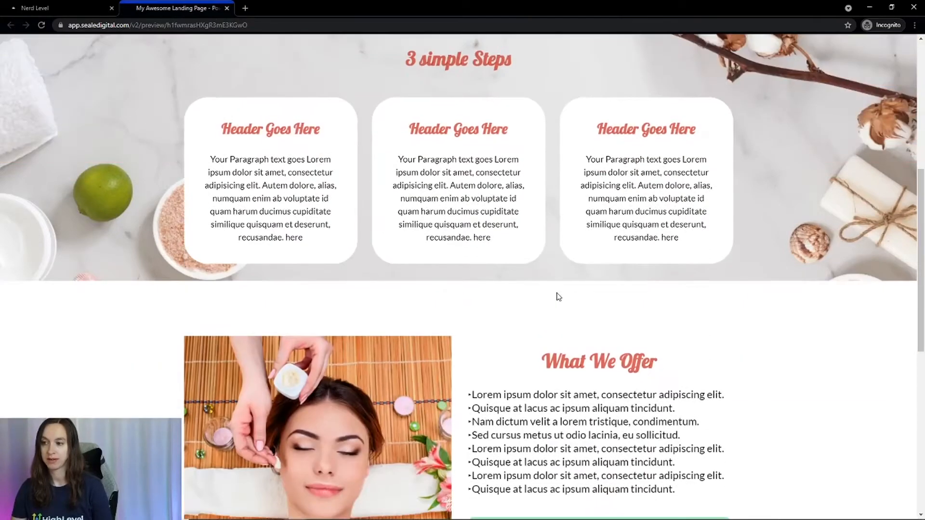
pyautogui.scroll(-3)
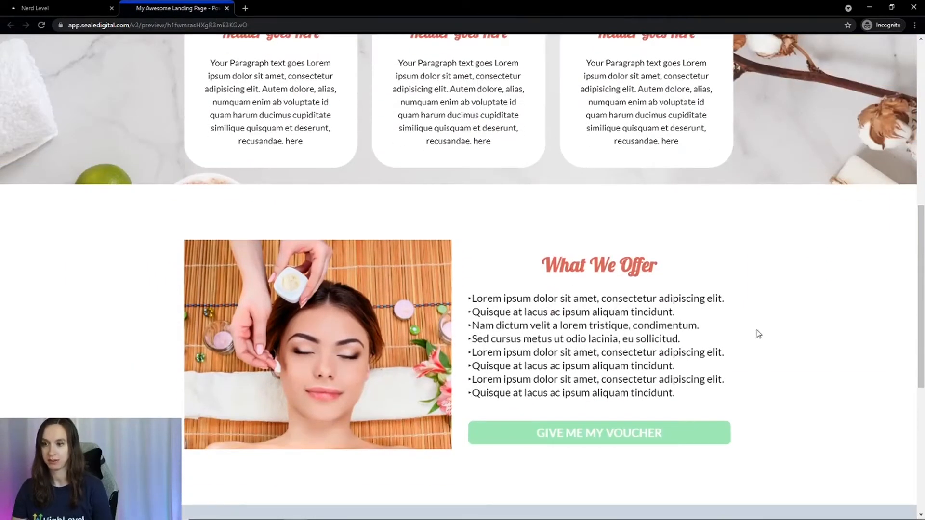
pyautogui.scroll(-3)
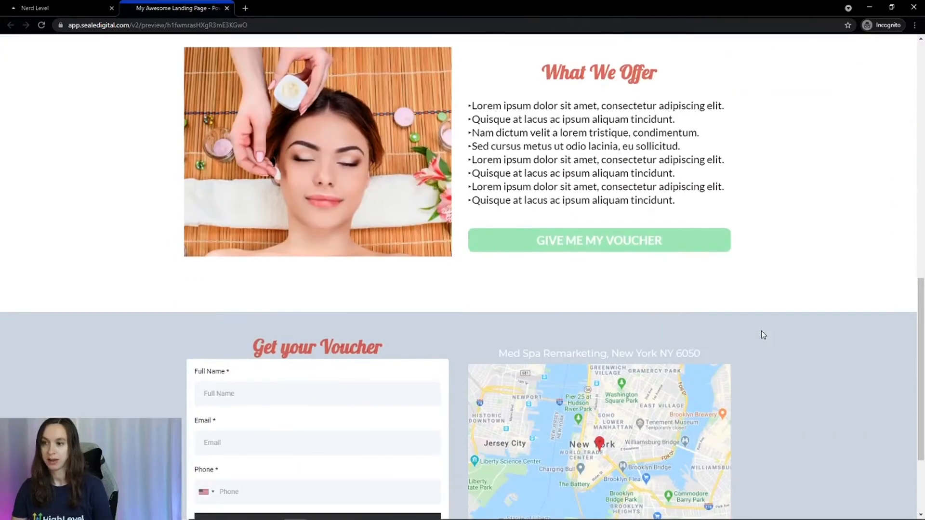
pyautogui.scroll(-3)
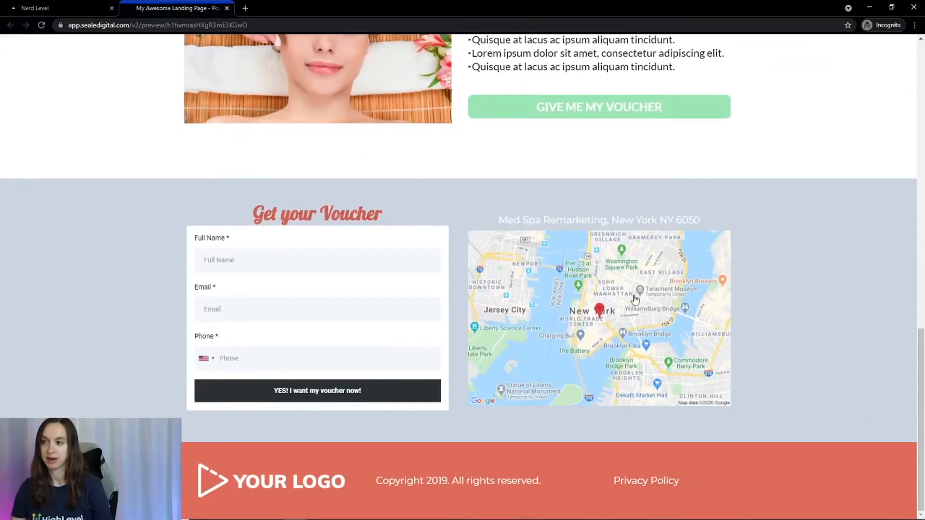
pyautogui.moveTo(568, 328)
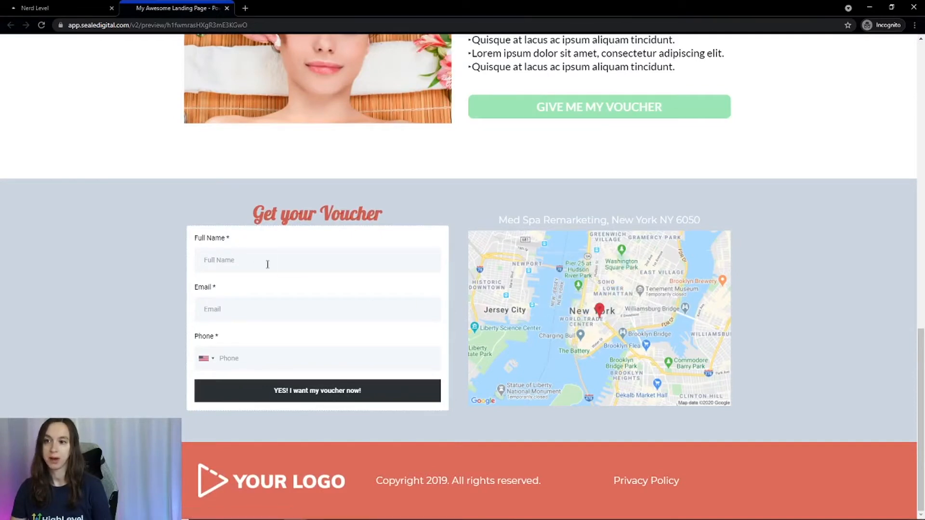
pyautogui.moveTo(281, 257)
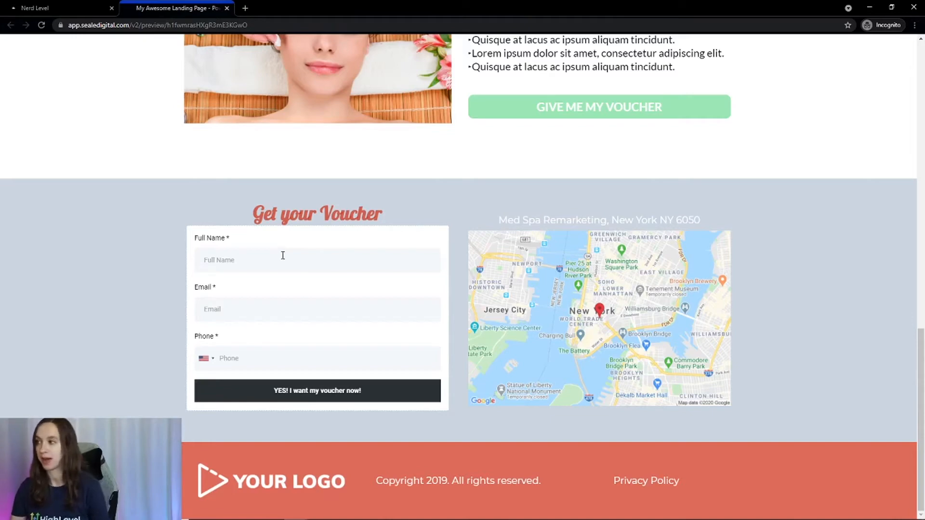
# Return to the funnel tab and select the Thank You Page step.
pyautogui.click(35, 8)
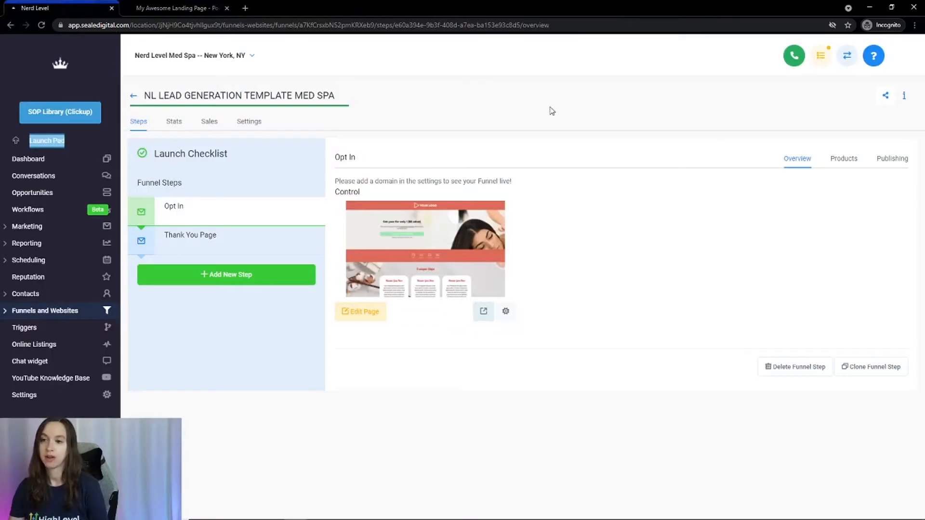
pyautogui.moveTo(625, 248)
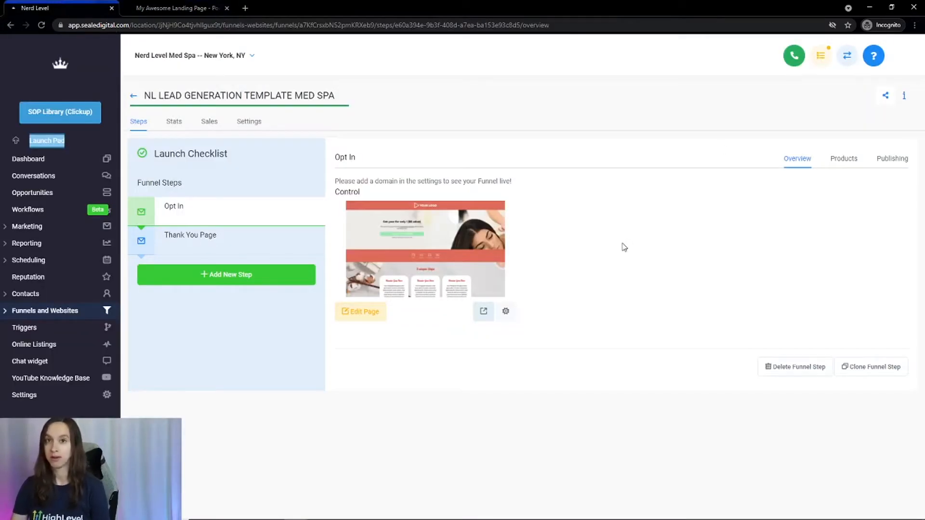
pyautogui.moveTo(517, 229)
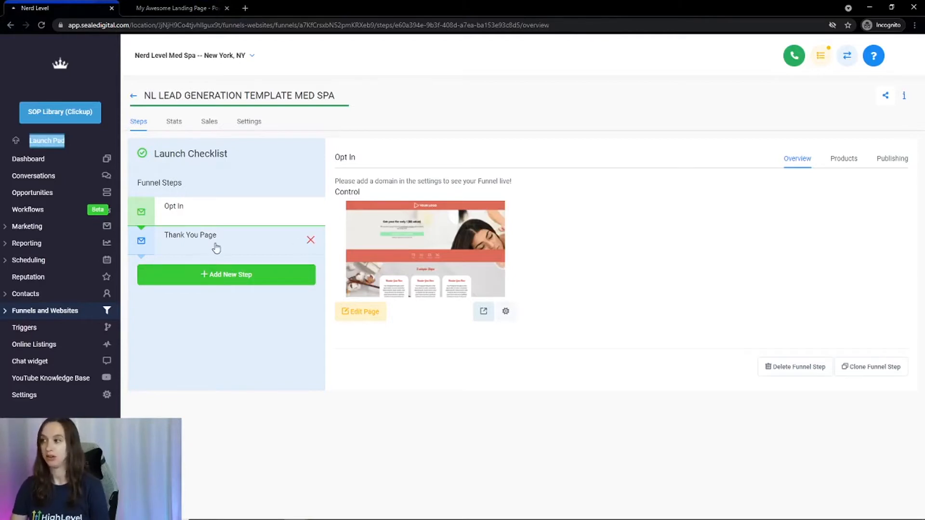
pyautogui.click(190, 234)
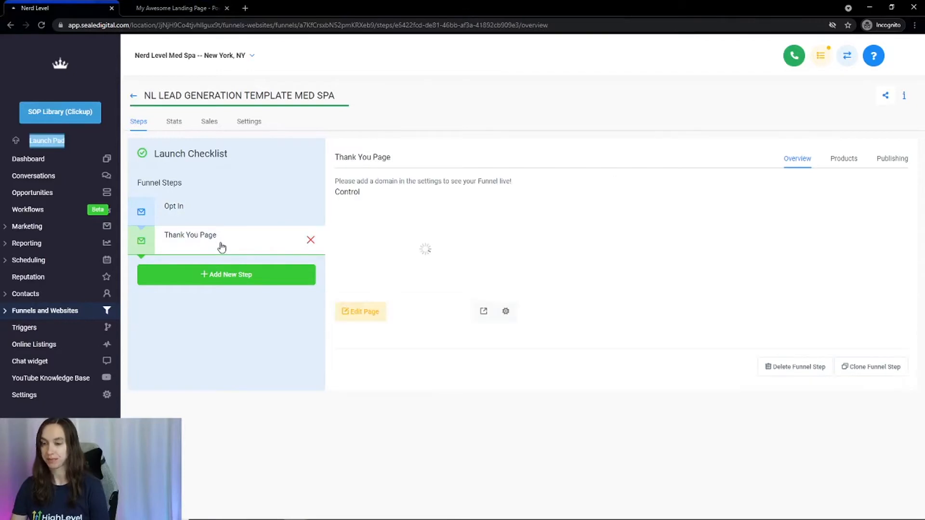
# Preview the Thank You Page and scroll past the voucher and bonus call offer to the map.
pyautogui.click(483, 310)
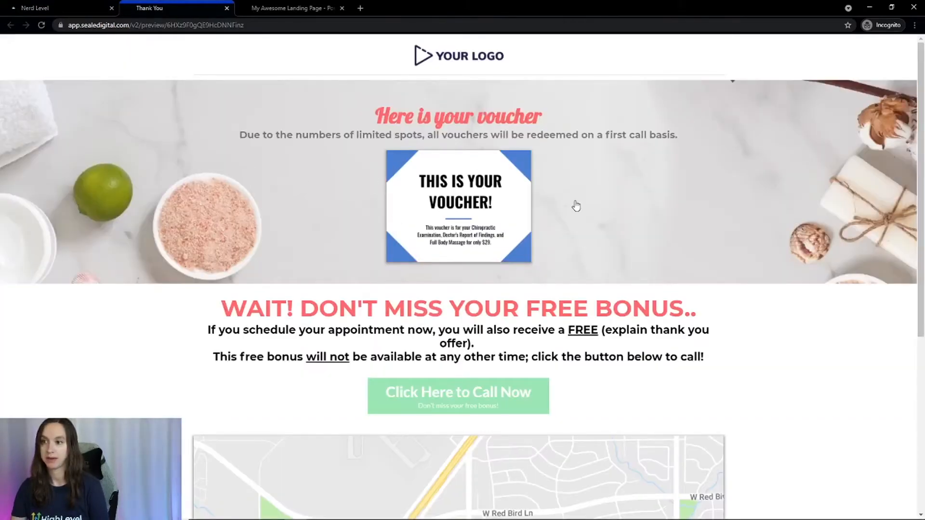
pyautogui.moveTo(761, 237)
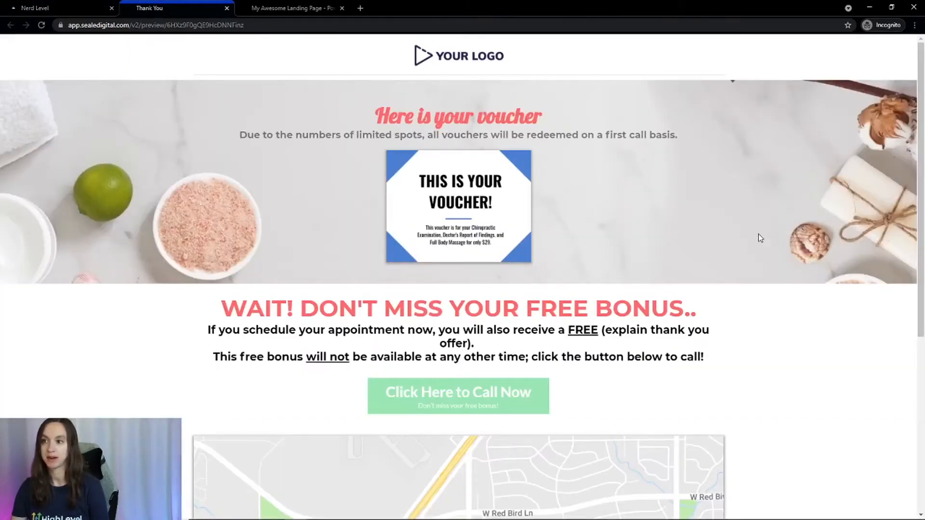
pyautogui.scroll(-3)
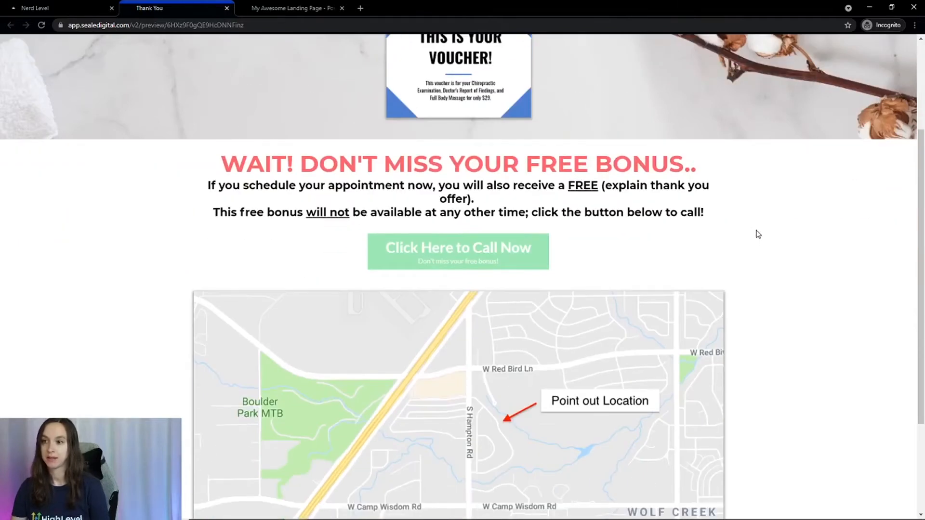
pyautogui.scroll(-3)
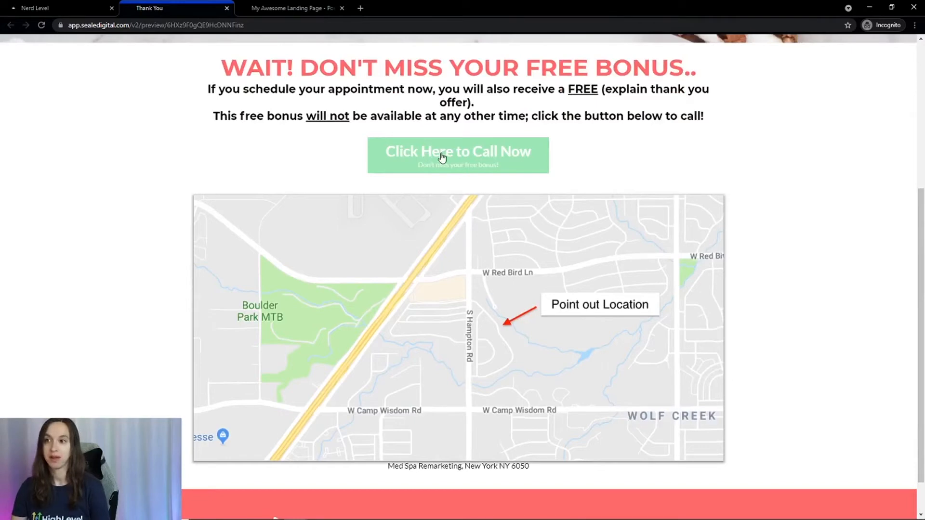
pyautogui.moveTo(463, 158)
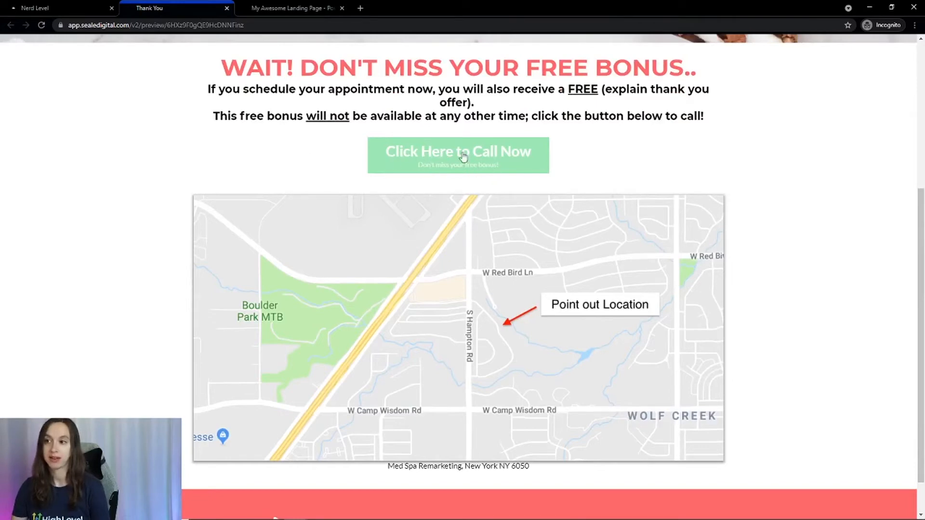
pyautogui.moveTo(500, 163)
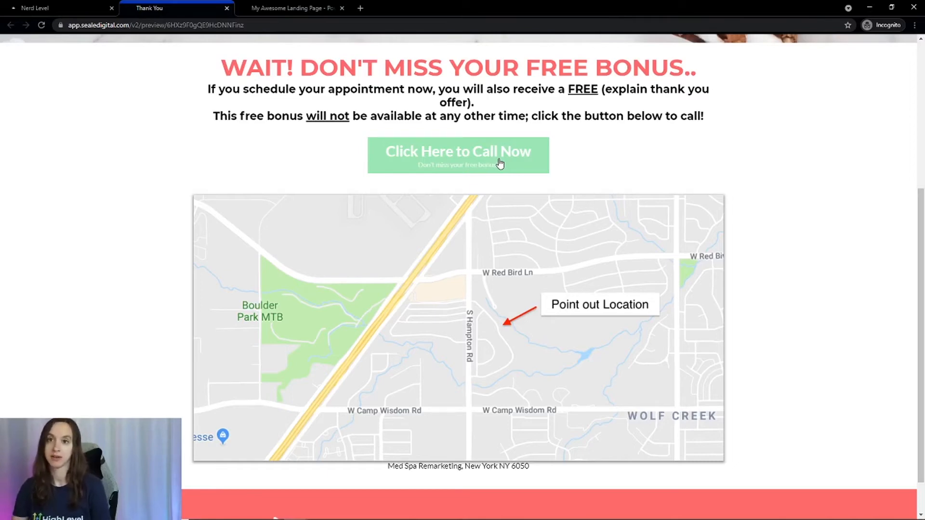
pyautogui.moveTo(486, 163)
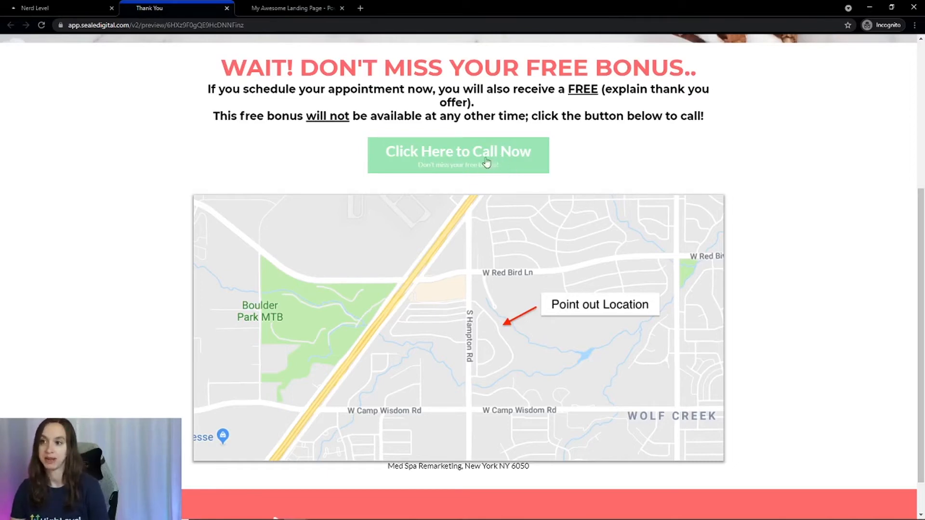
# Select the Medspa Funnel Template's MedSpa step and preview its landing page in a new tab.
pyautogui.click(53, 8)
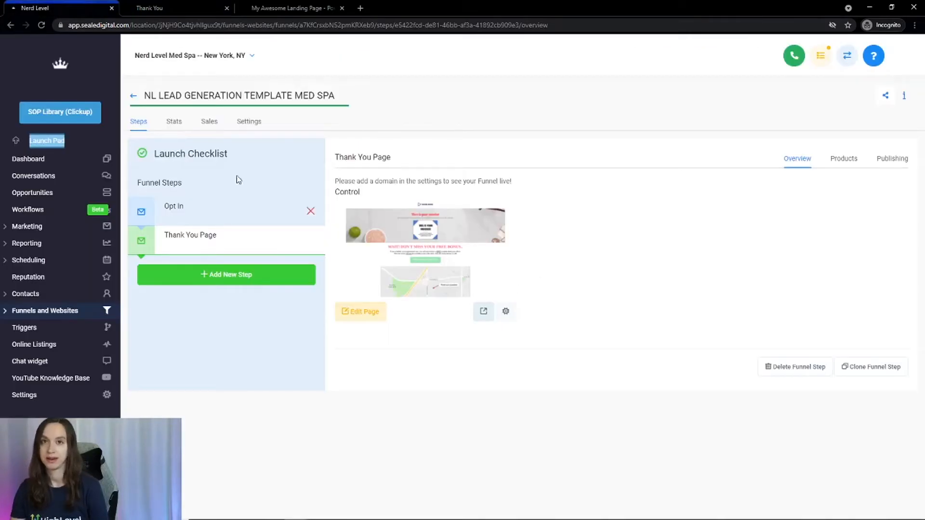
pyautogui.moveTo(165, 8)
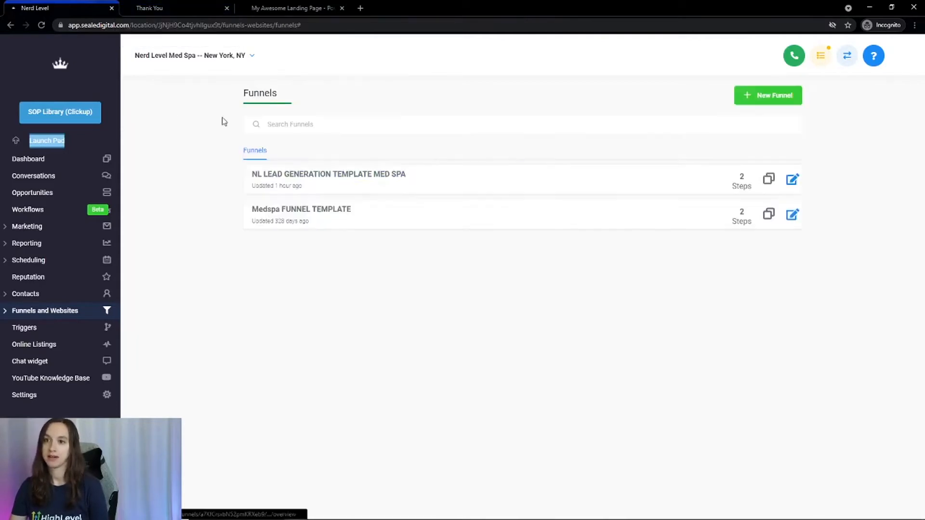
pyautogui.click(301, 209)
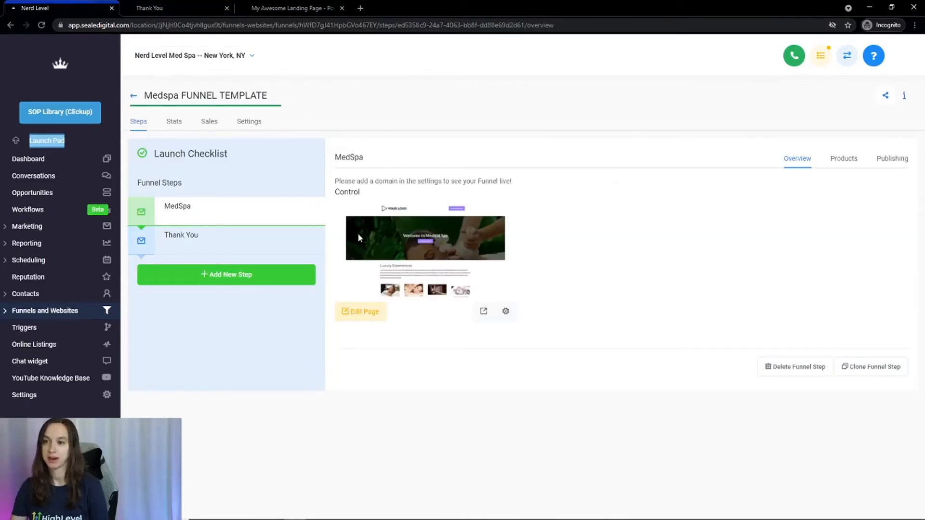
pyautogui.click(484, 311)
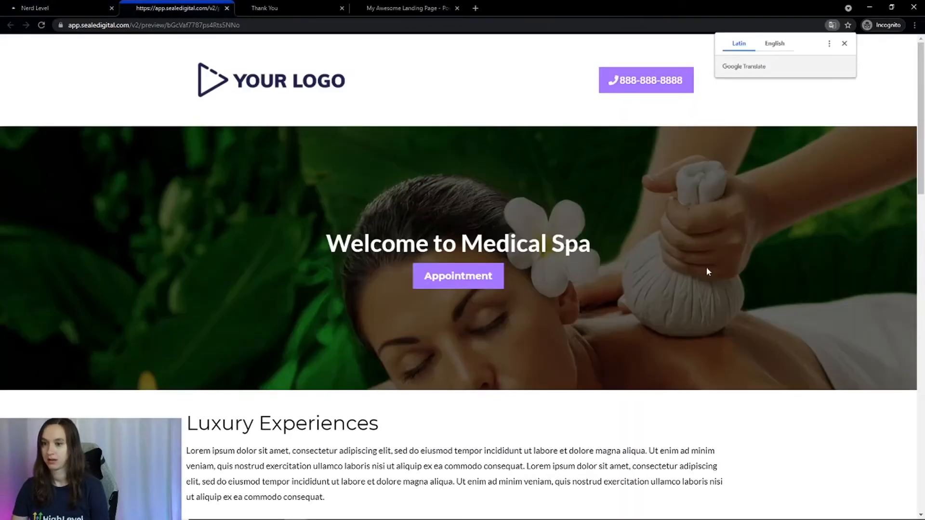
# Dismiss the Google Translate prompt and scroll the MedSpa preview to the Become a Member form.
pyautogui.scroll(-3)
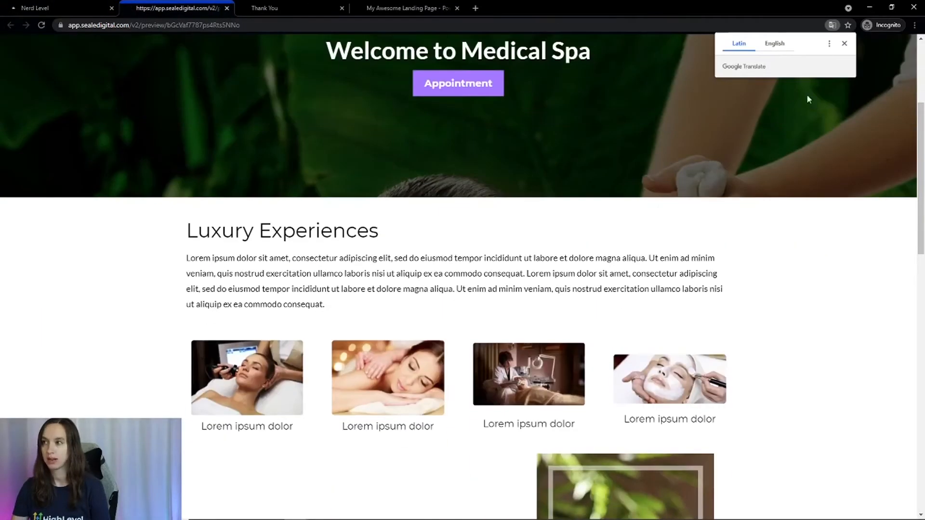
pyautogui.click(844, 43)
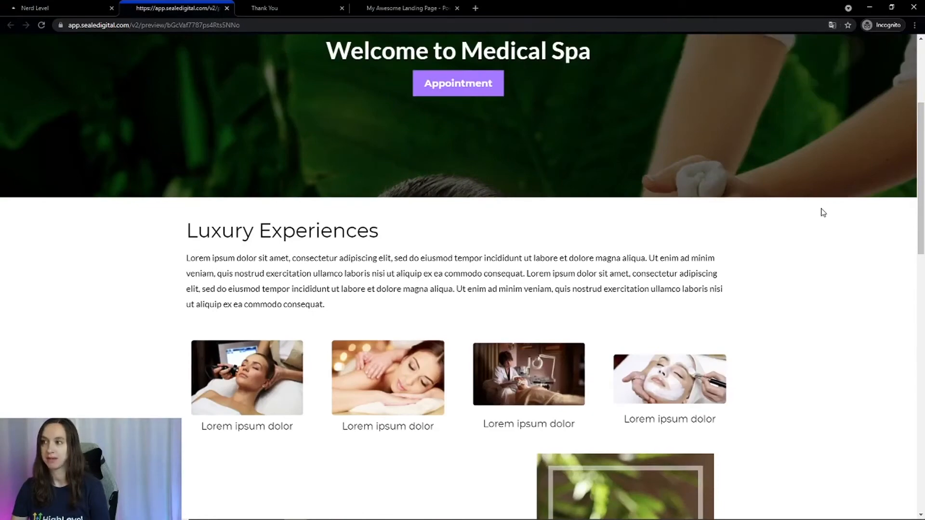
pyautogui.scroll(-3)
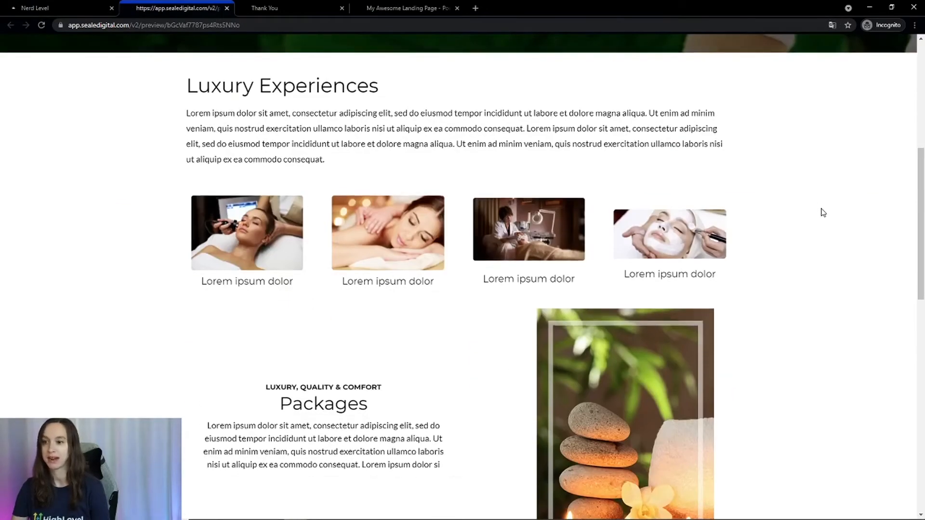
pyautogui.scroll(-3)
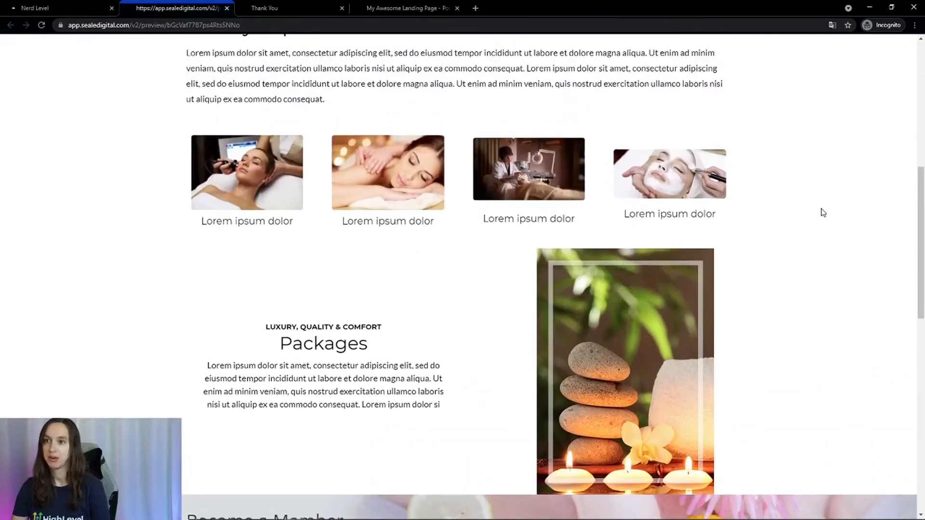
pyautogui.scroll(3)
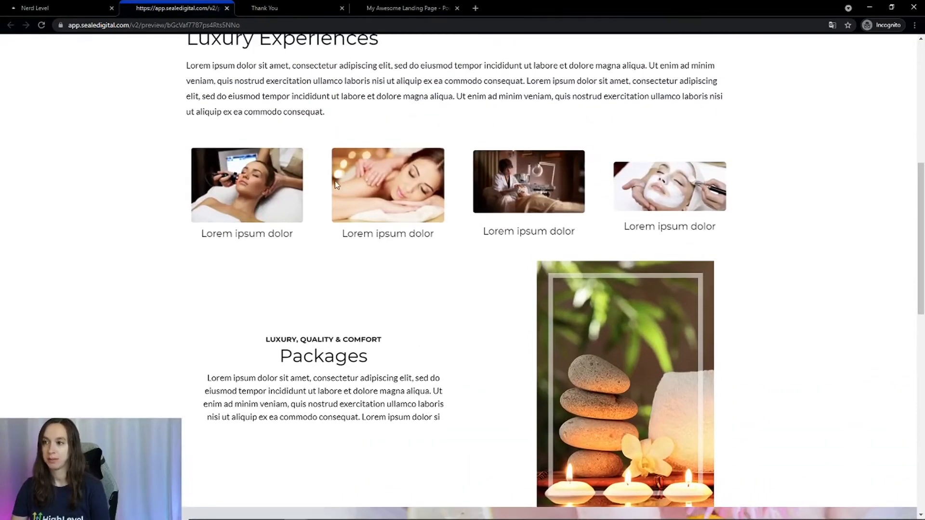
pyautogui.moveTo(519, 118)
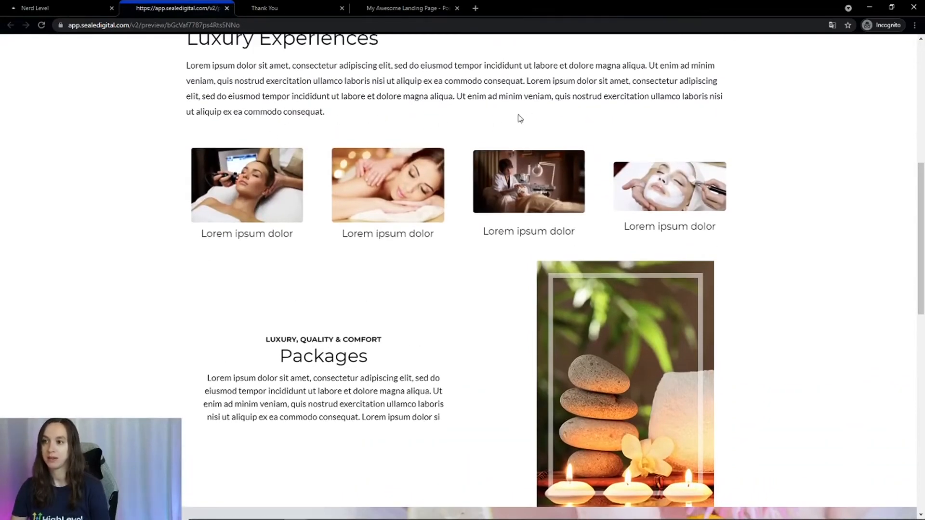
pyautogui.scroll(-3)
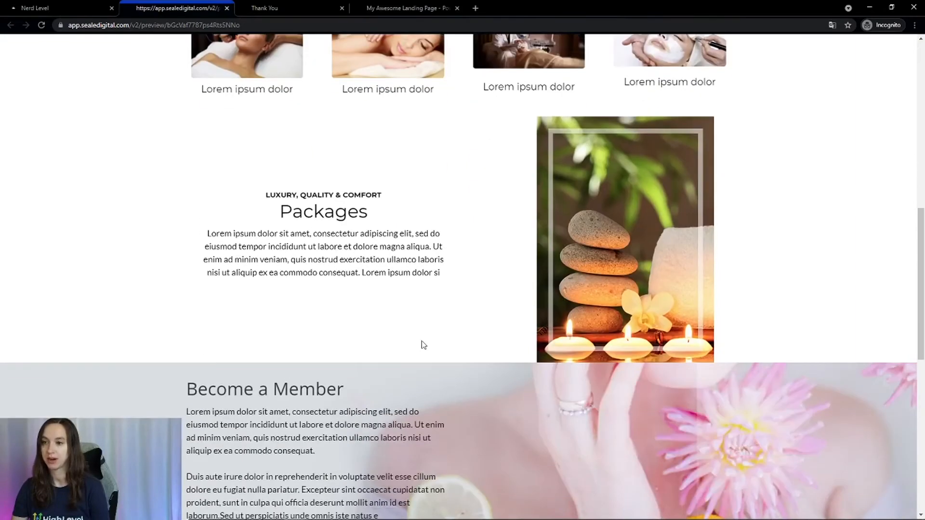
pyautogui.scroll(-3)
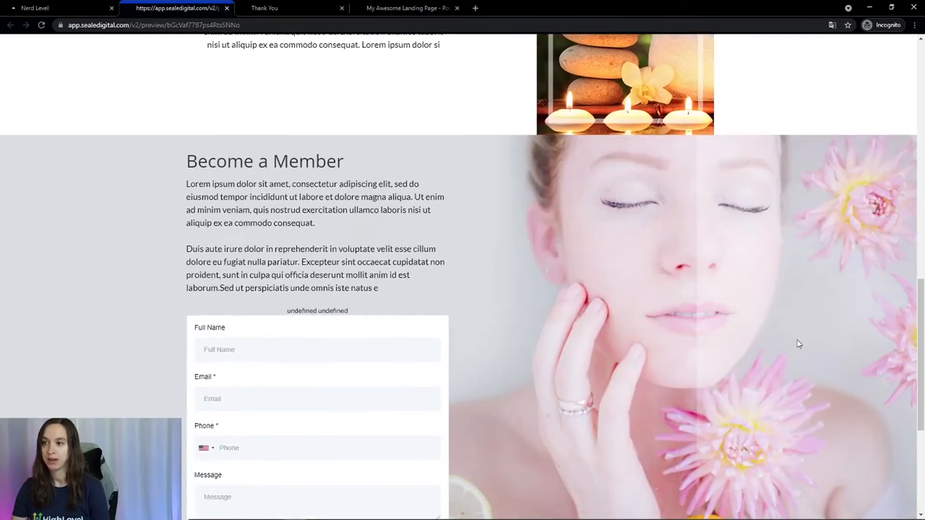
pyautogui.scroll(-3)
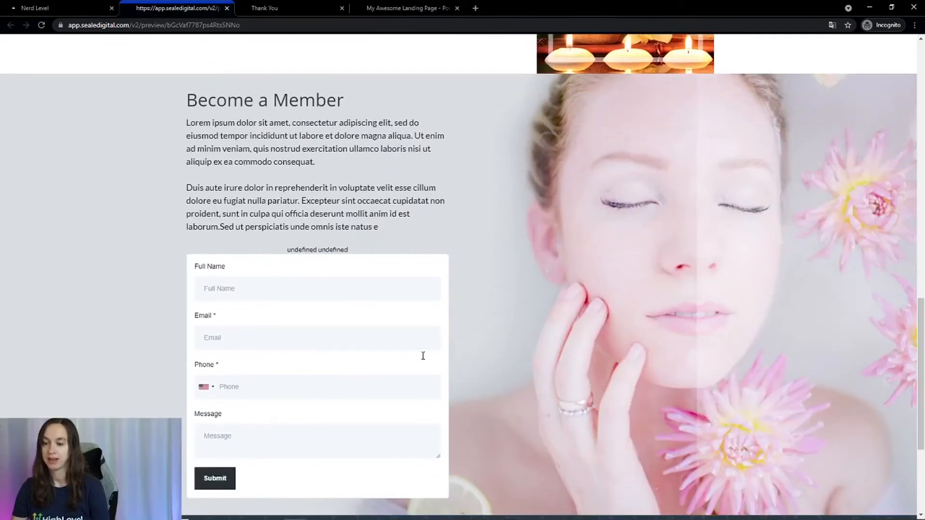
pyautogui.moveTo(265, 309)
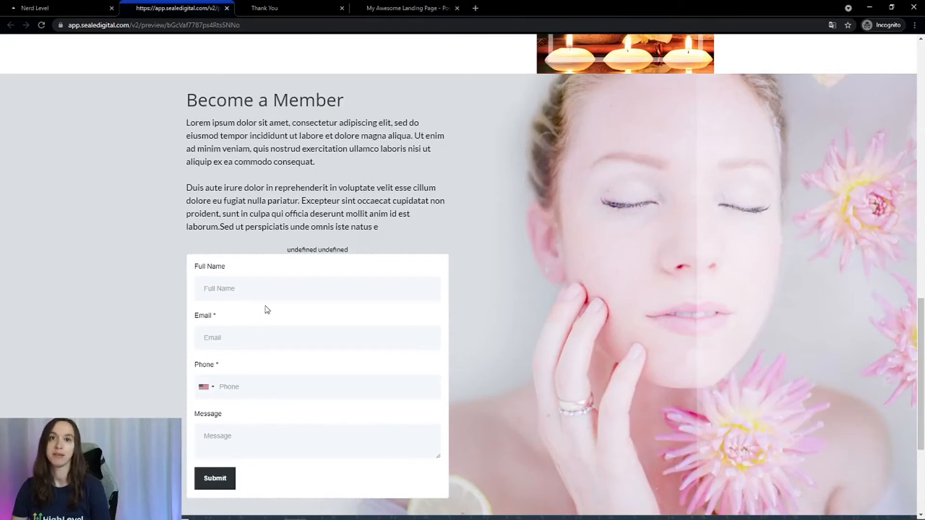
pyautogui.moveTo(653, 344)
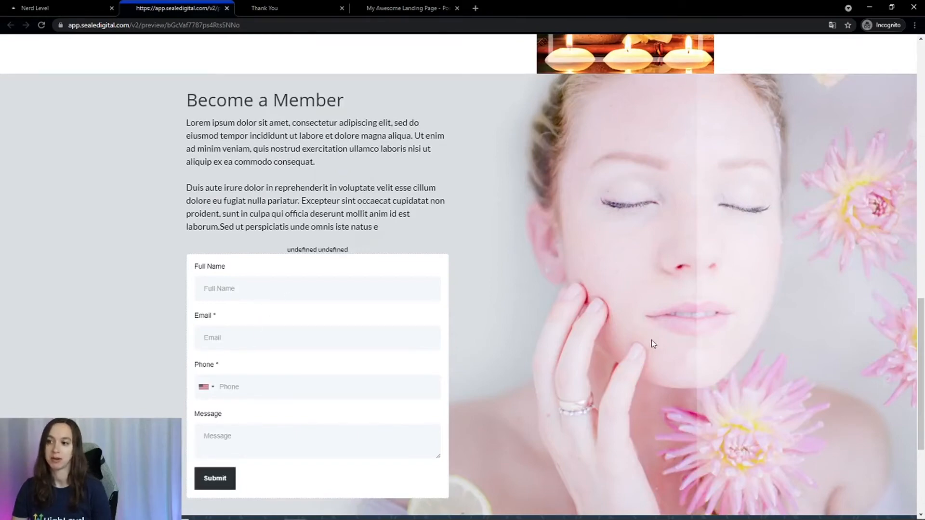
pyautogui.moveTo(597, 328)
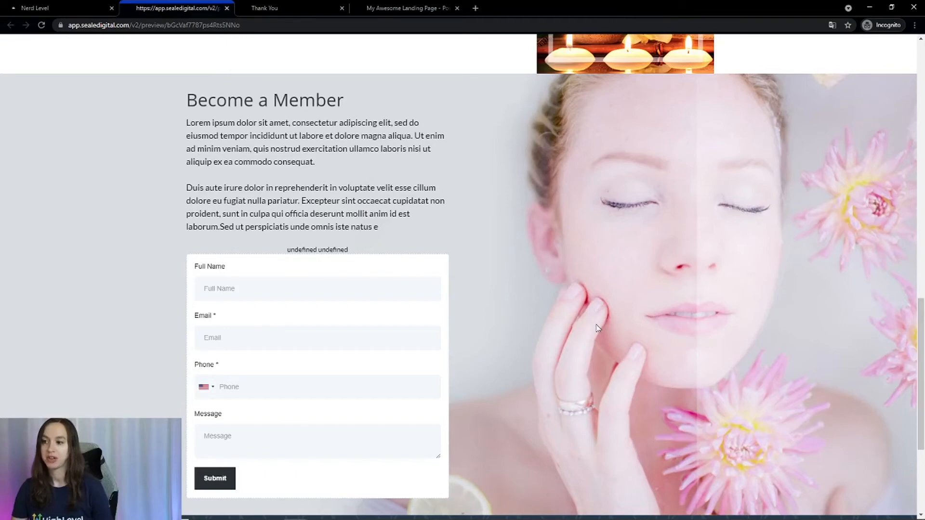
pyautogui.moveTo(588, 316)
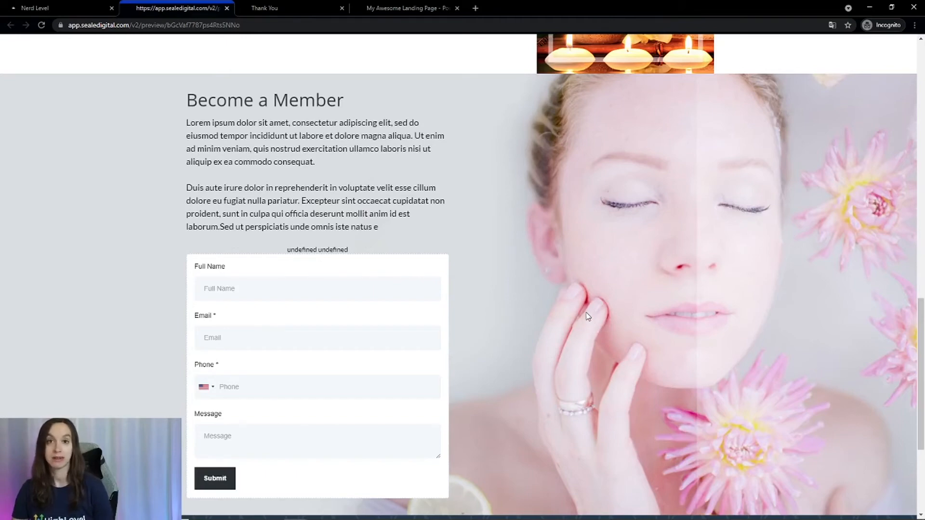
pyautogui.moveTo(564, 322)
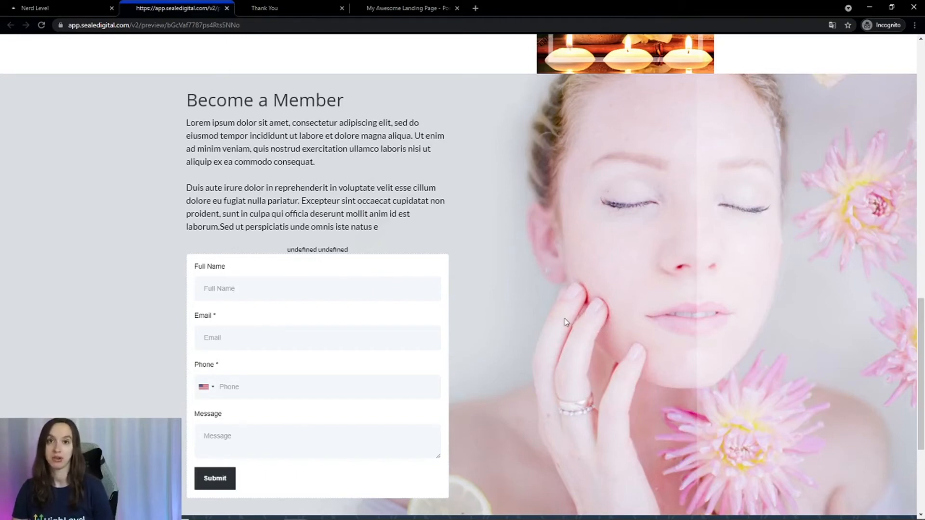
pyautogui.moveTo(560, 323)
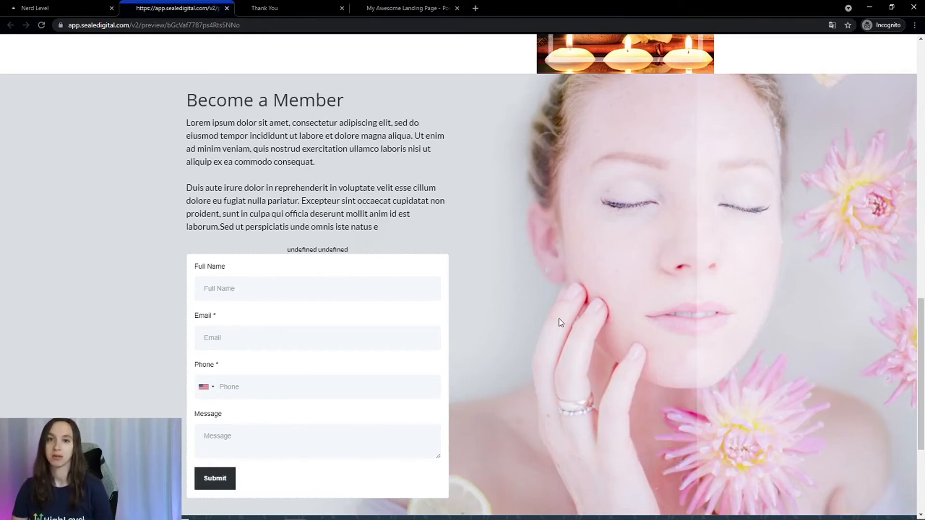
pyautogui.scroll(-3)
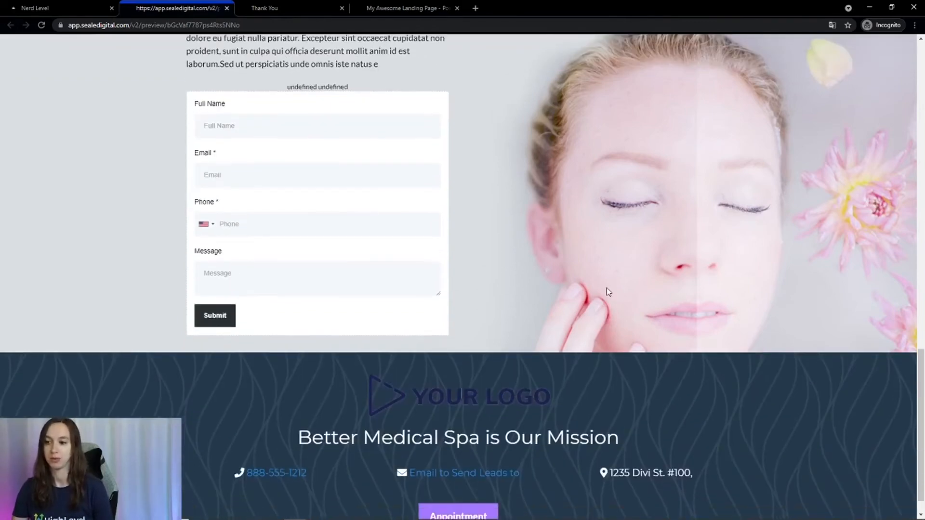
# Preview the Medspa Funnel Template's Thank You page, then return to its step overview.
pyautogui.scroll(-3)
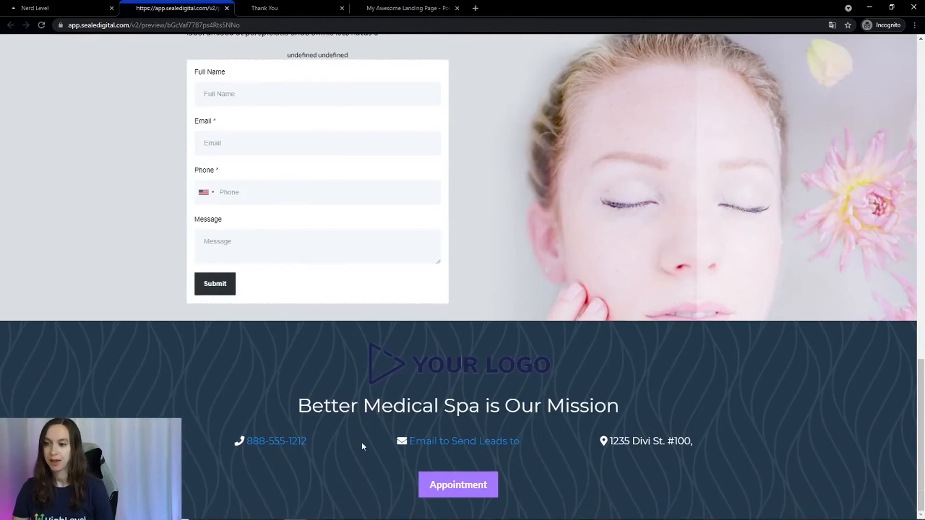
pyautogui.moveTo(730, 465)
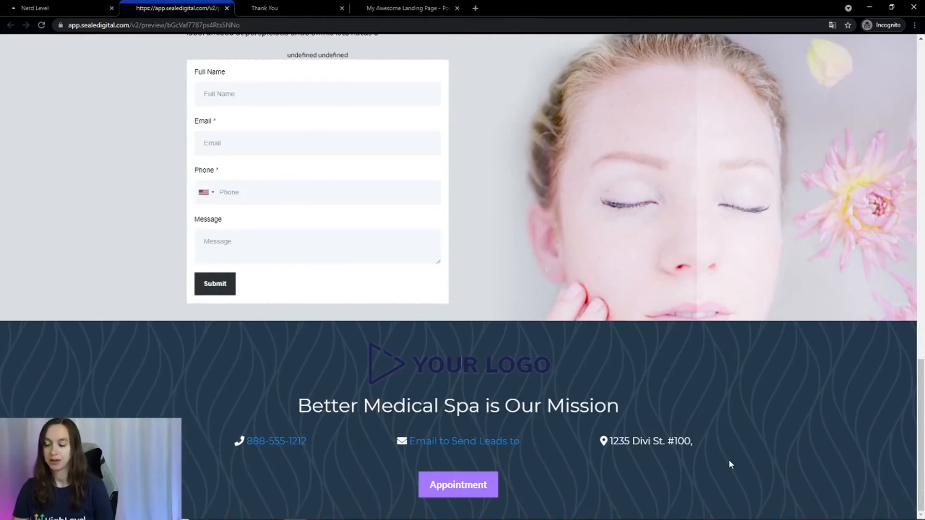
pyautogui.scroll(3)
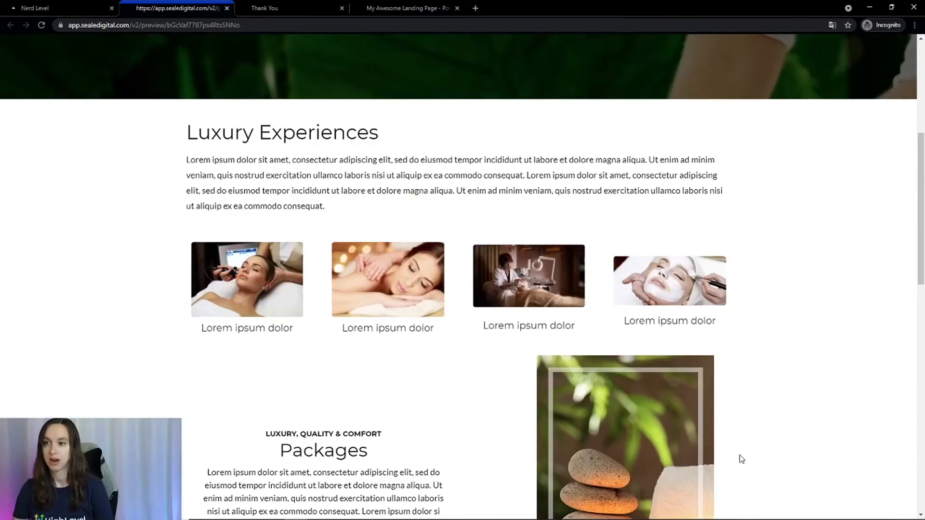
pyautogui.scroll(3)
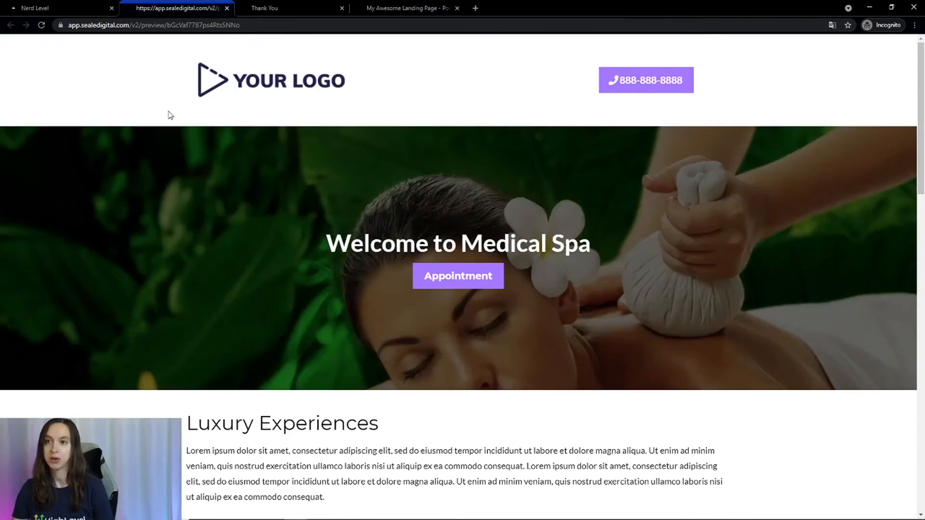
pyautogui.click(59, 8)
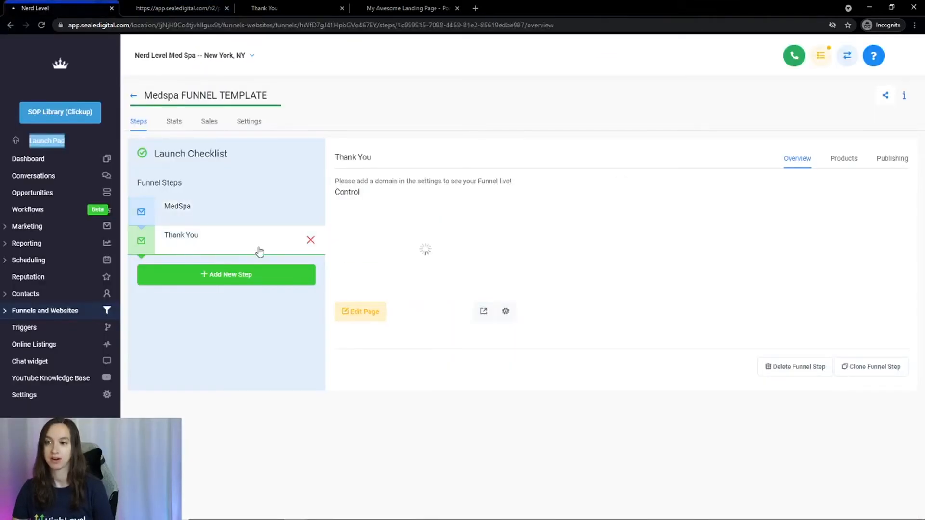
pyautogui.click(483, 311)
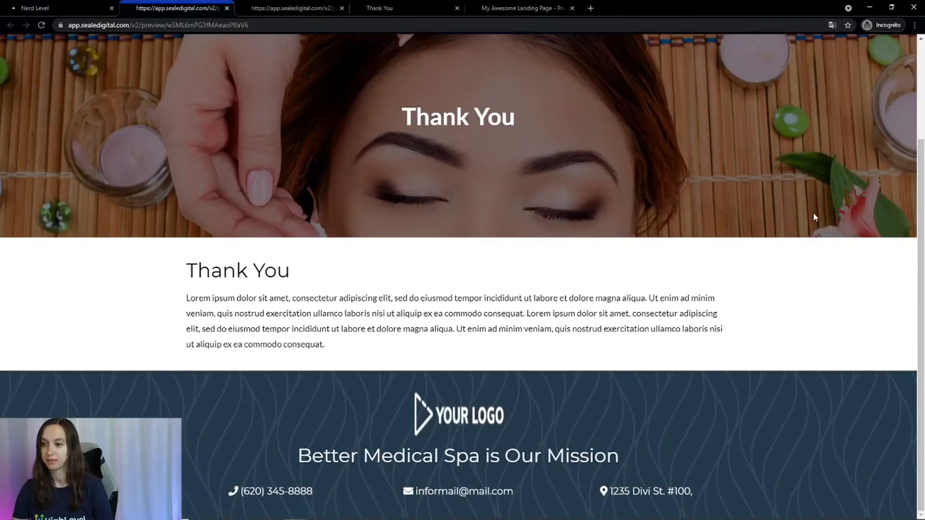
pyautogui.scroll(3)
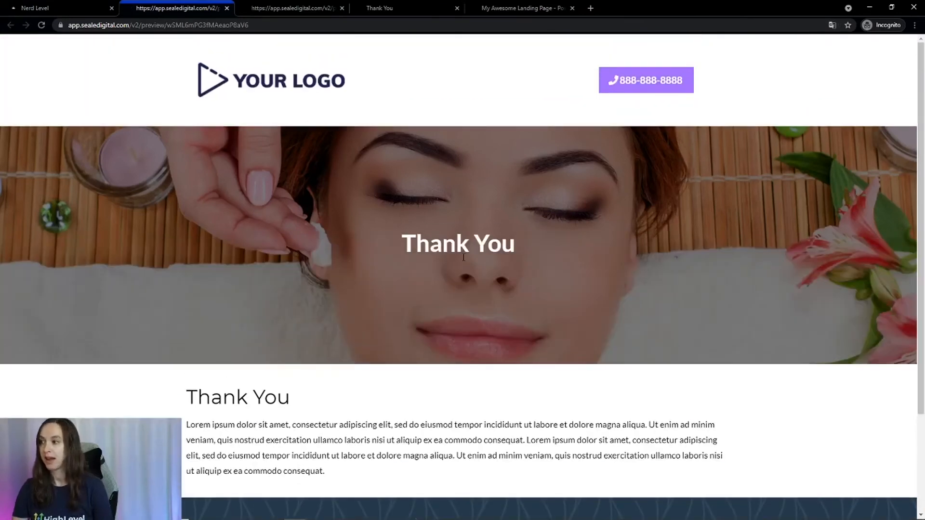
pyautogui.click(34, 7)
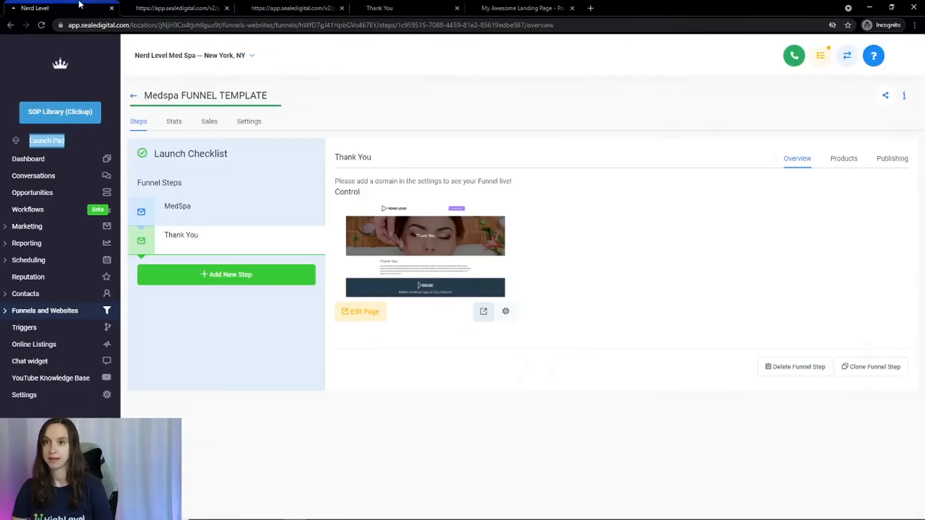
pyautogui.click(59, 7)
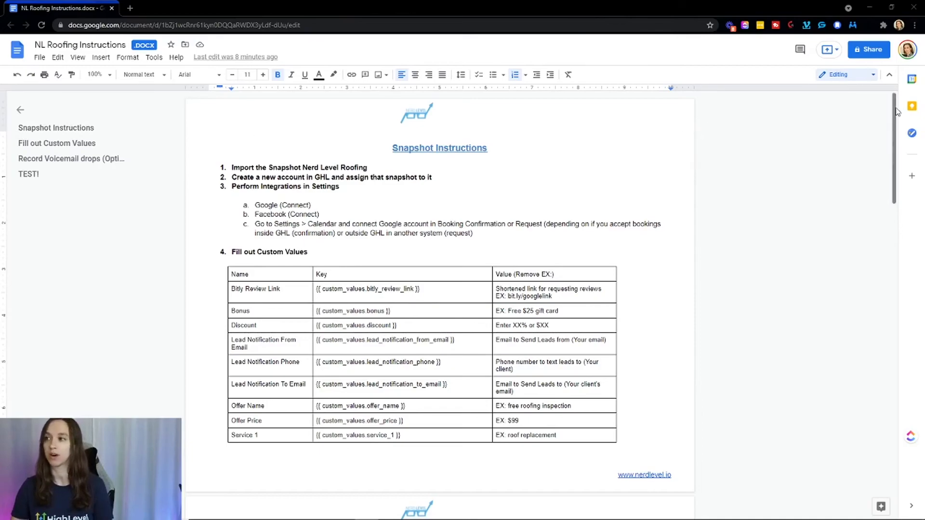
pyautogui.scroll(-3)
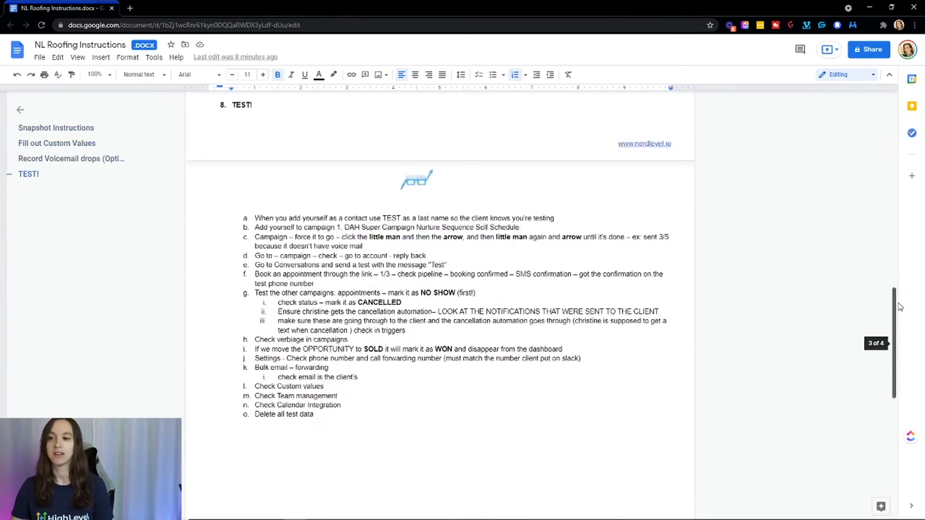
pyautogui.scroll(3)
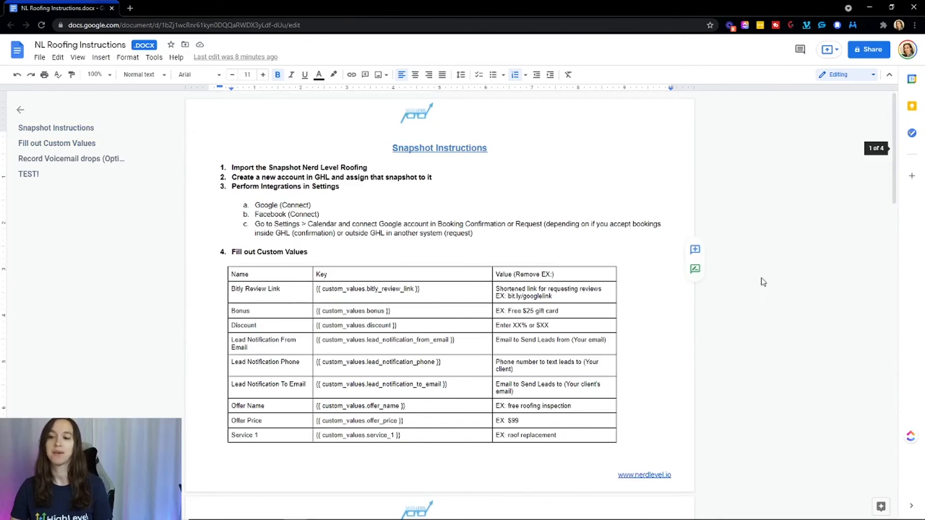